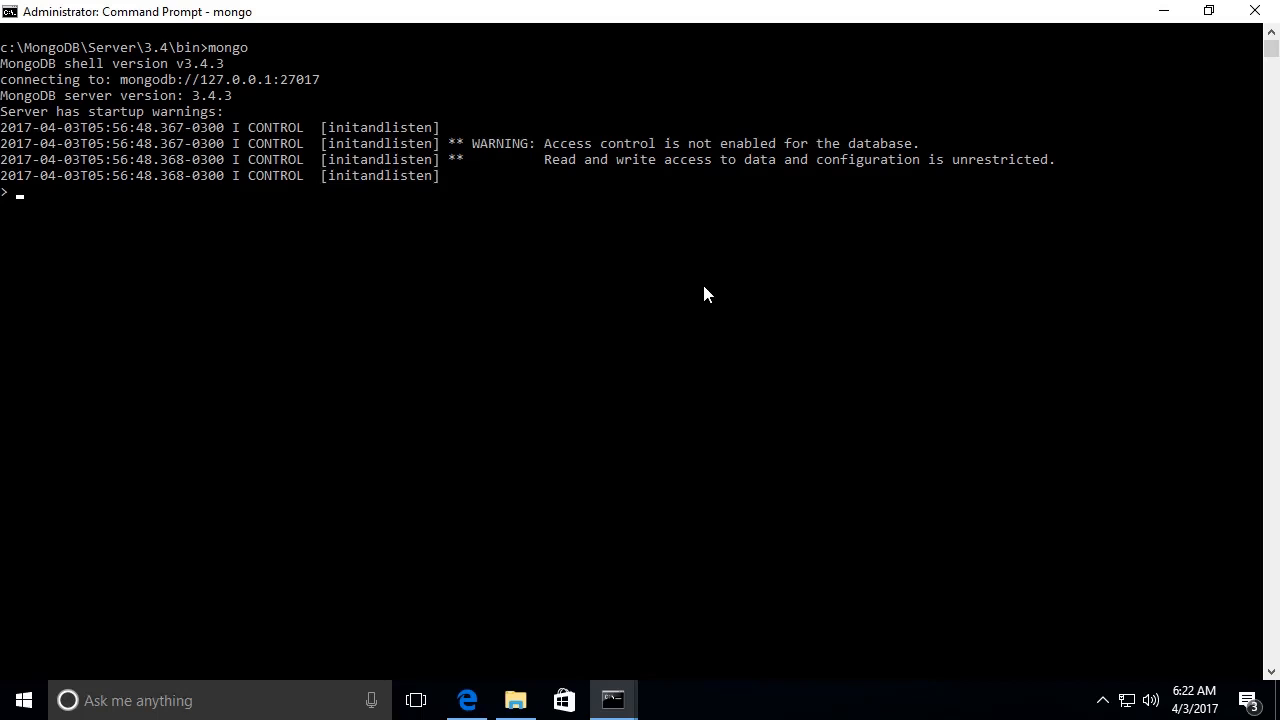
- List the server's existing databases with show dbs, revealing admin and local
text(show dbs)
text(use)
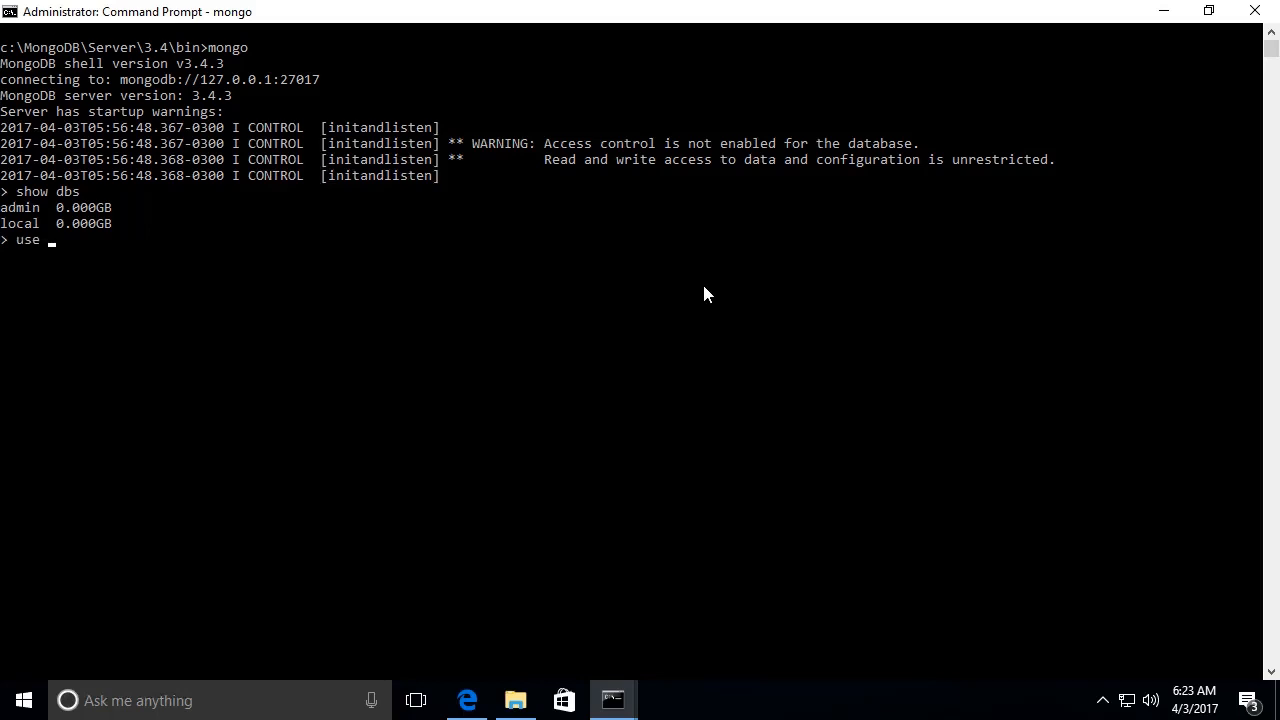
- Switch to the local database, then to a new test database
text(local)
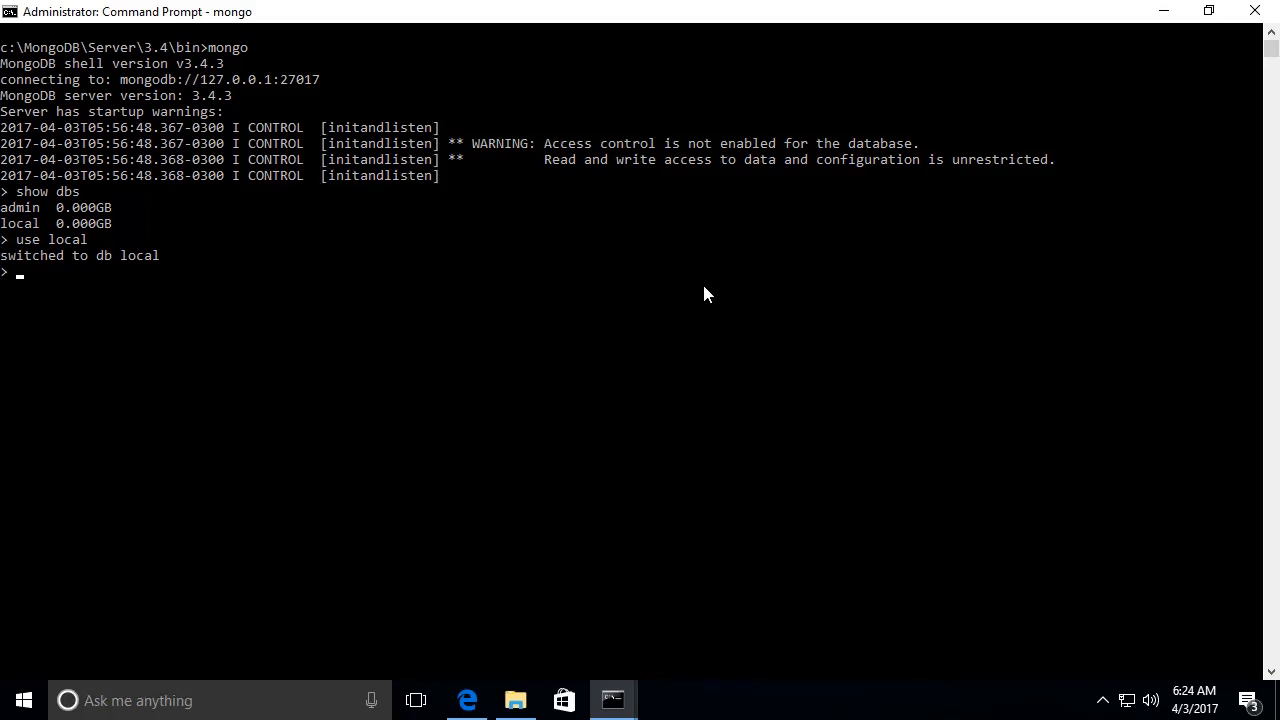
text(use test)
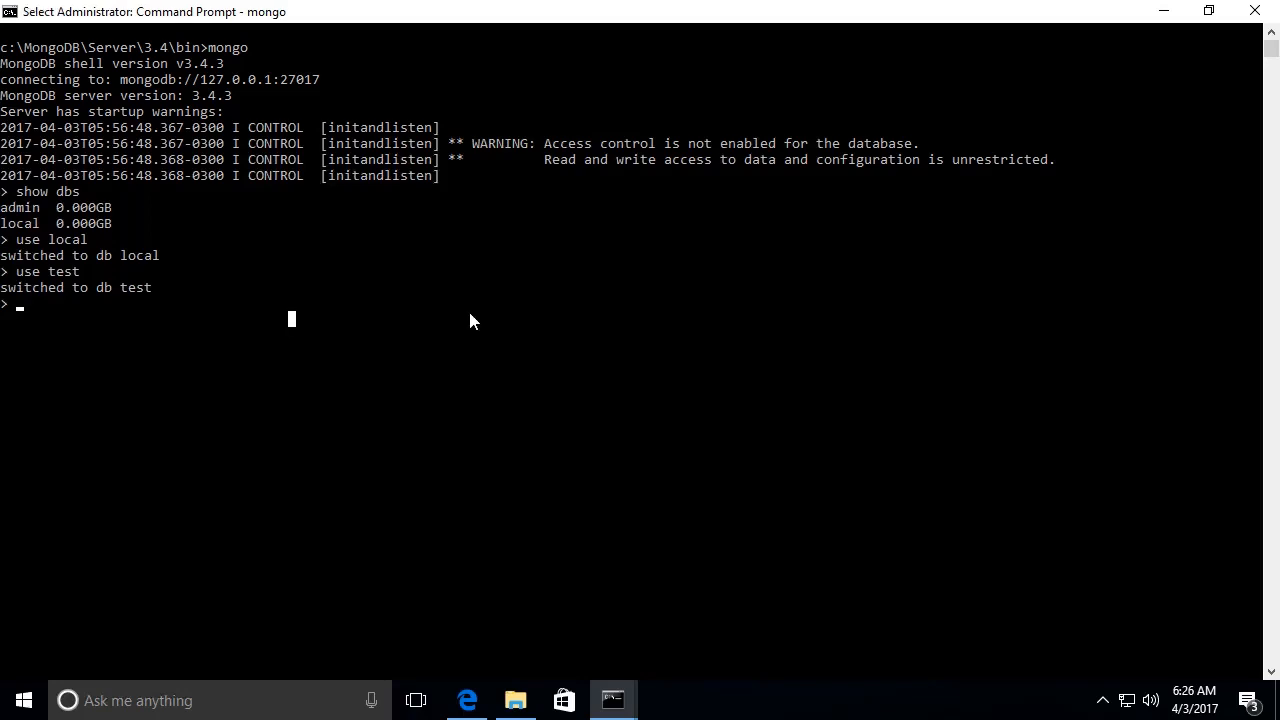
- List the databases again, still showing only admin and local without test
text(show)
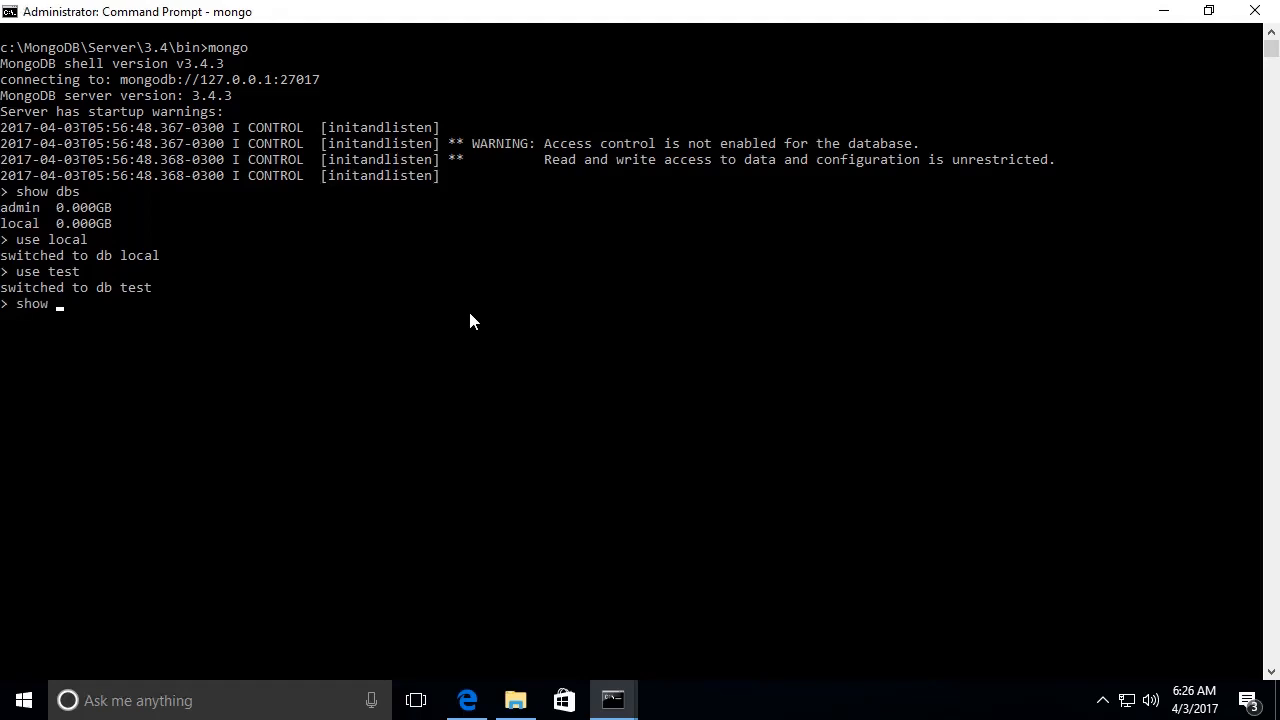
text(dbs)
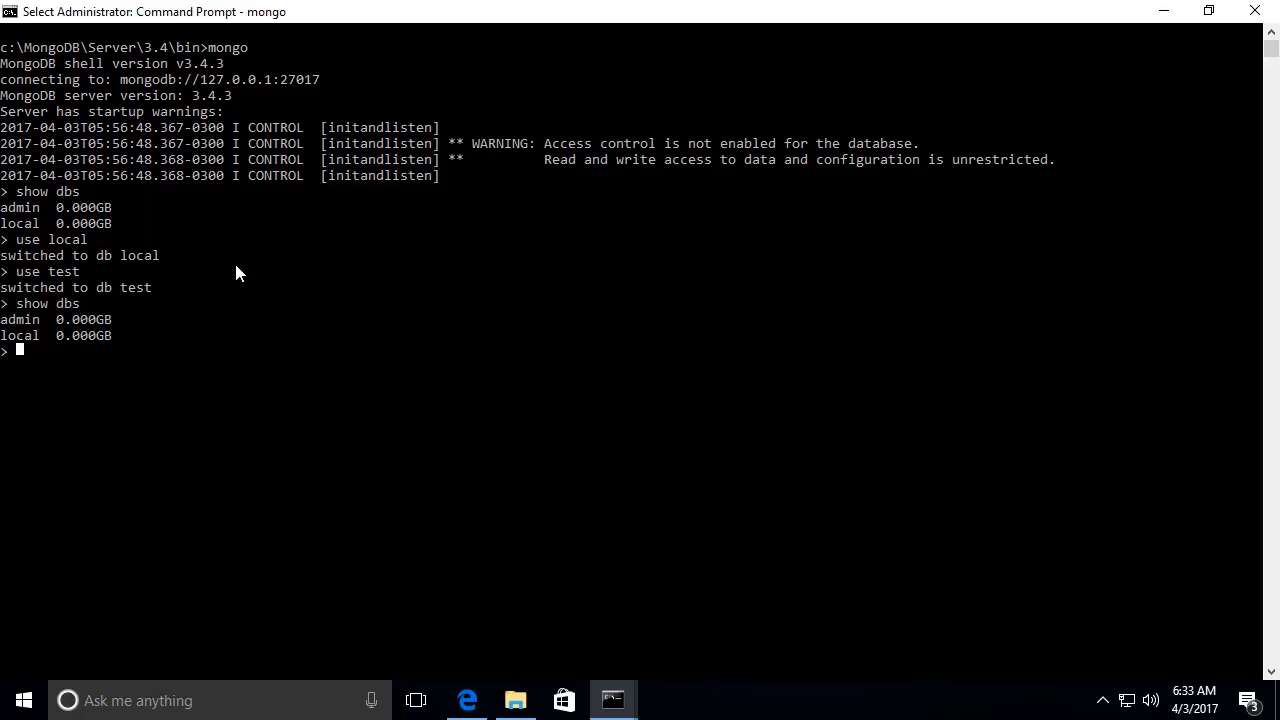
- Display the shell's built-in help listing of available commands
text(help)
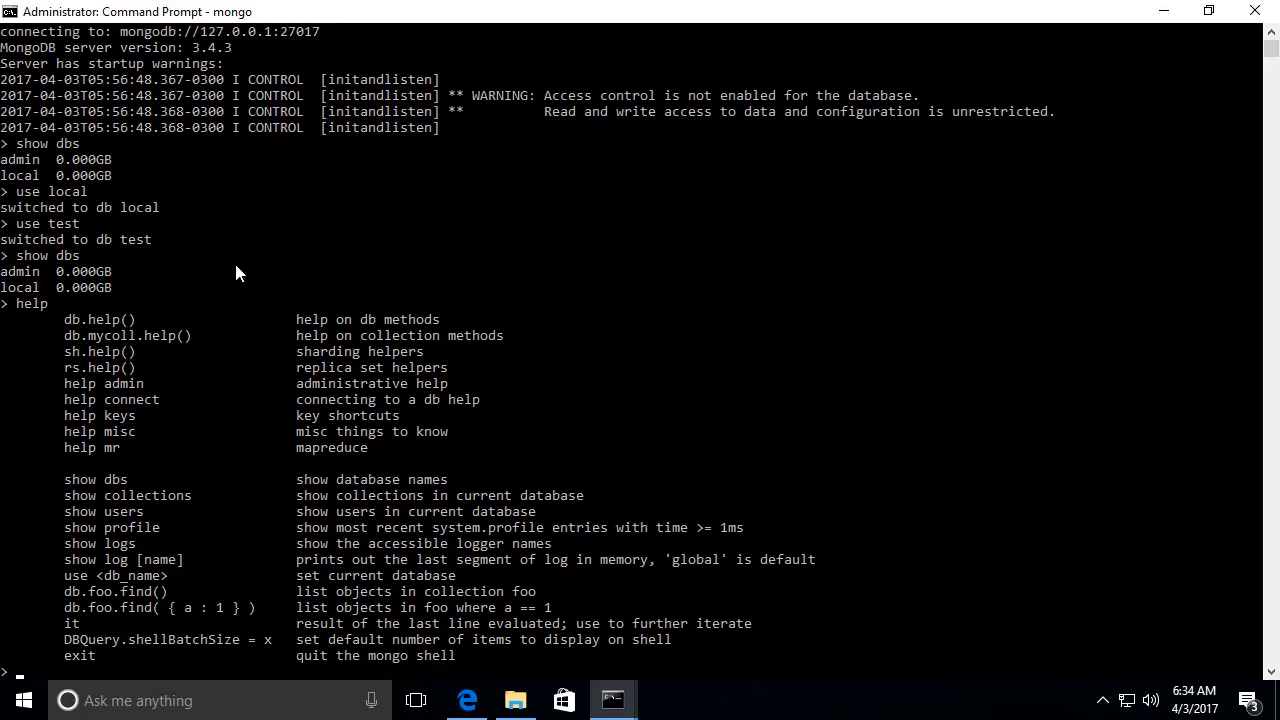
mouse_move(88, 514)
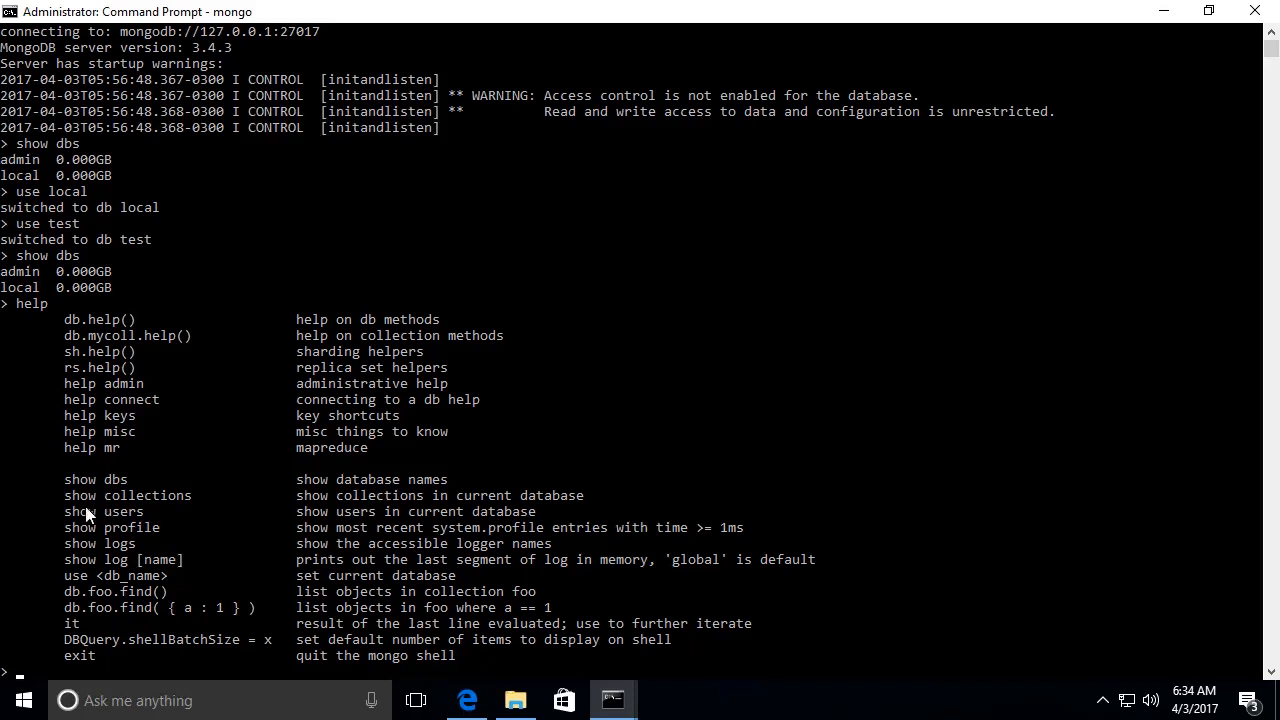
mouse_move(110, 672)
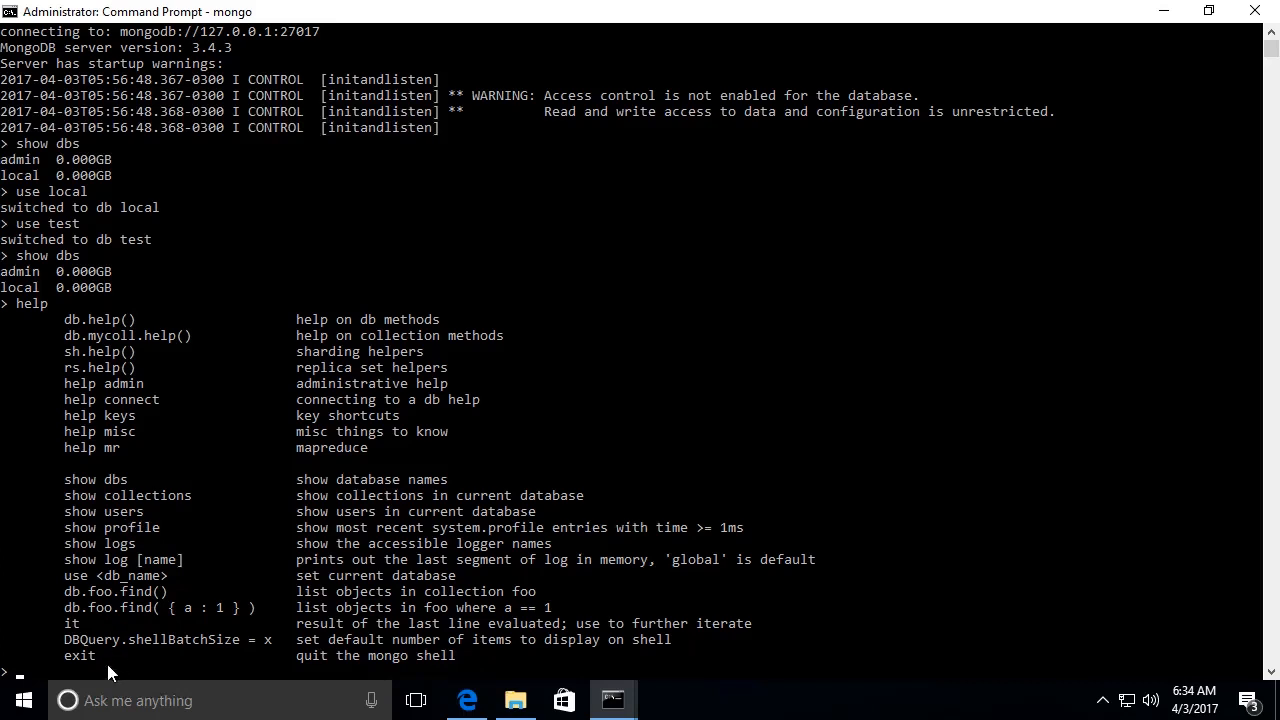
text(show users)
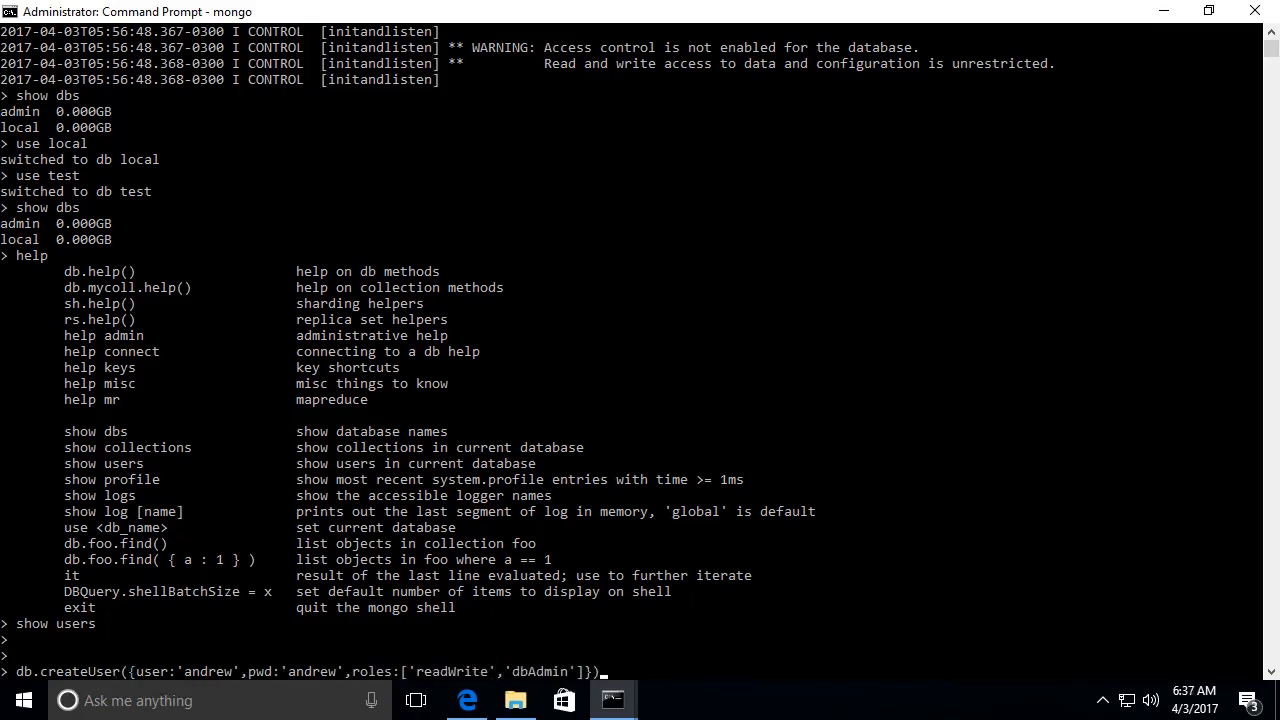
mouse_move(888, 632)
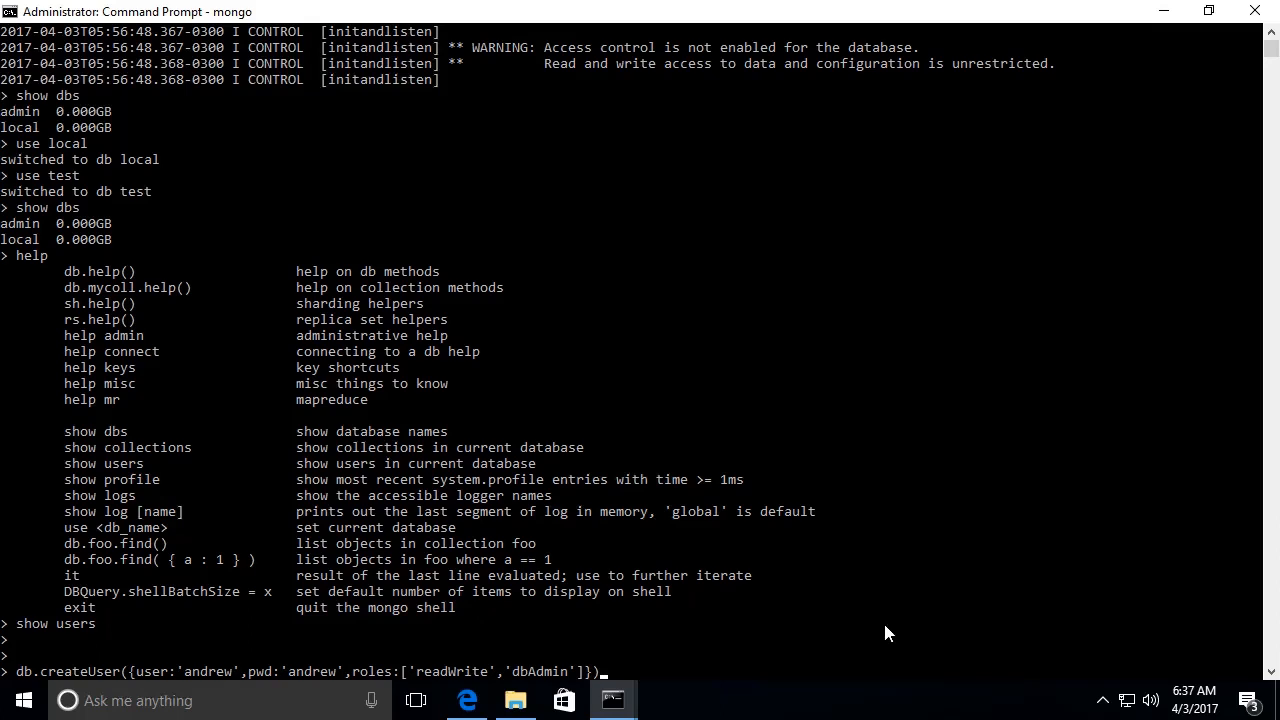
key(enter)
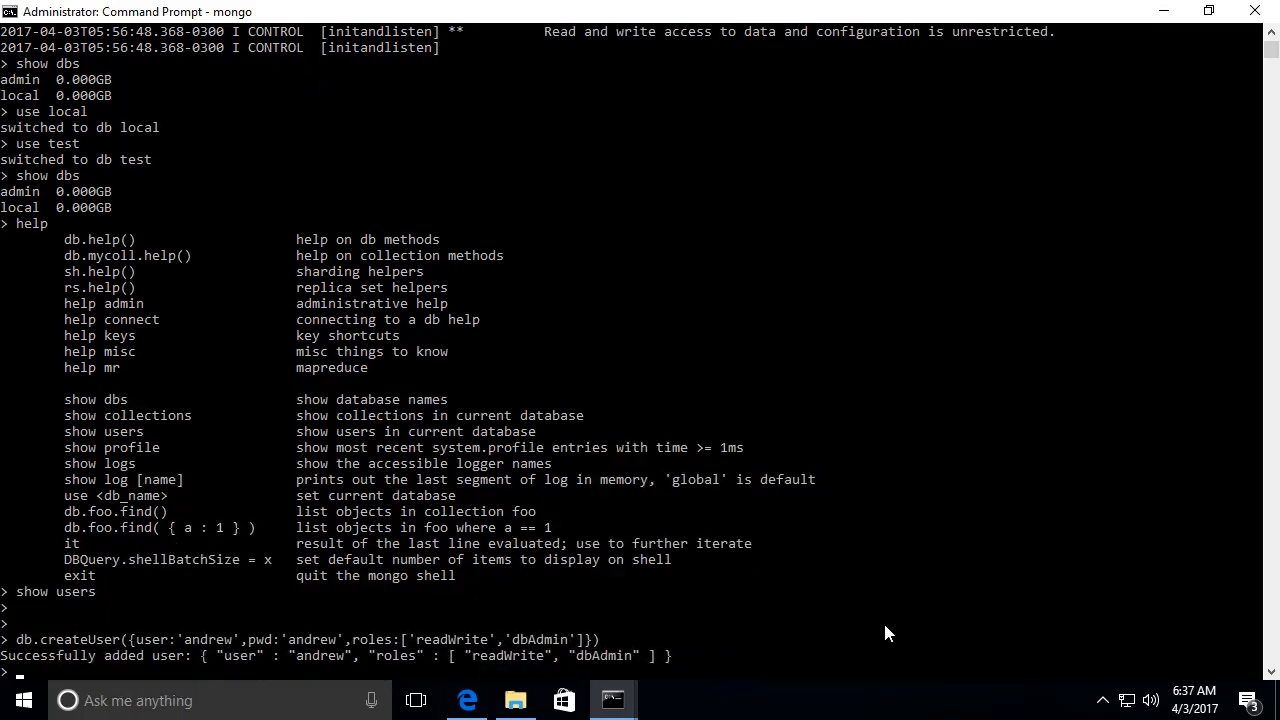
text(show)
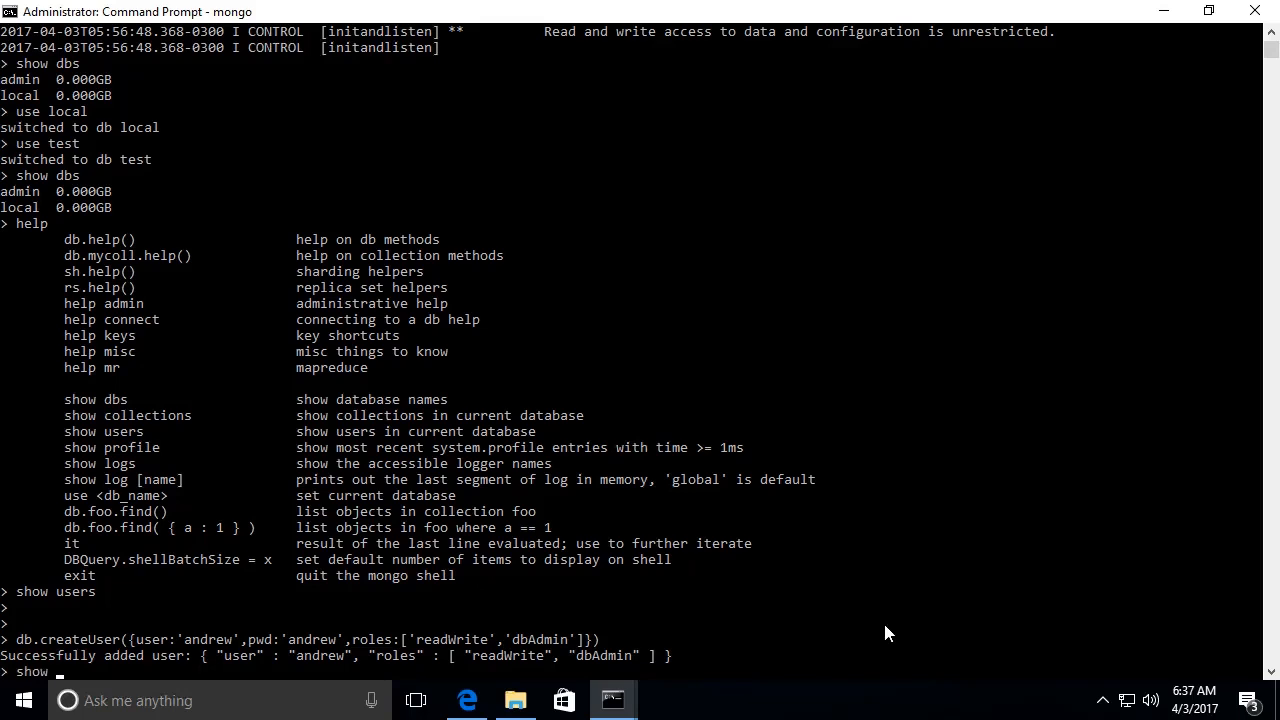